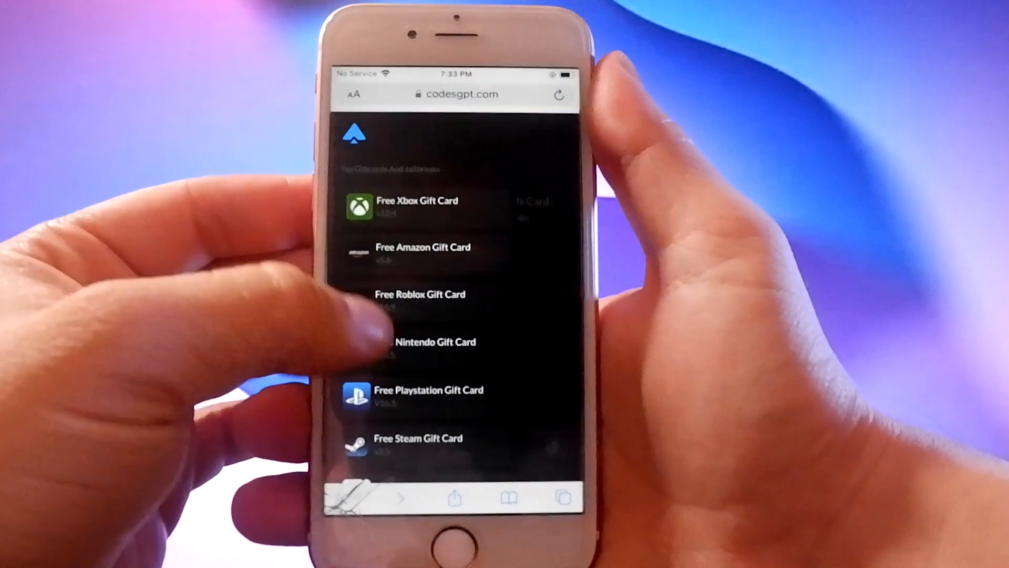
Step: Scroll past the gift card list to CodesGPT's reply on reputable jailbreaking sites
{"action": "scroll", "scroll_direction": "down", "scroll_amount": 3}
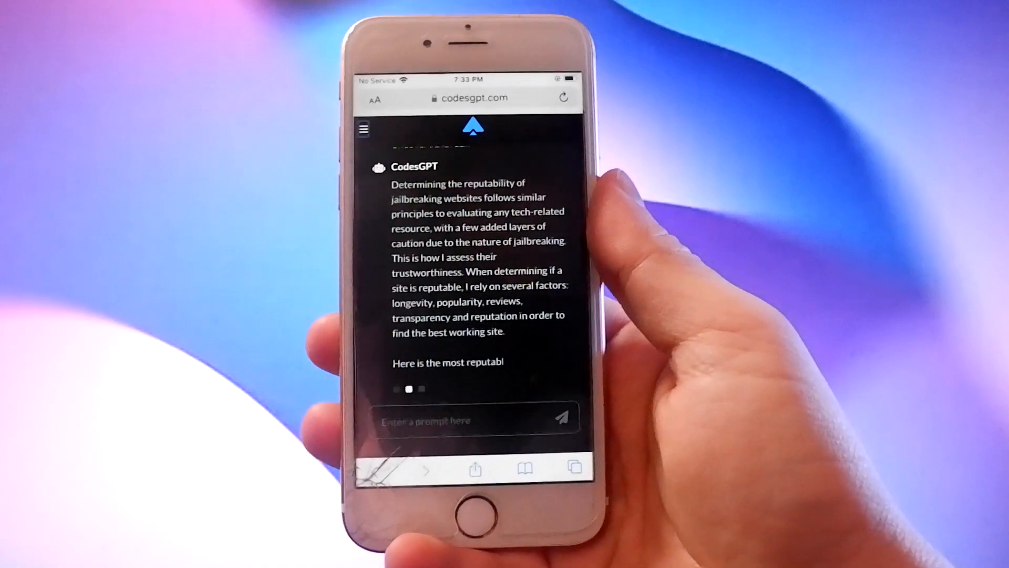
Step: Scroll the CodesGPT reply down to the vipjailbreak.com recommendation for Unc0ver
{"action": "scroll", "scroll_direction": "down", "scroll_amount": 3}
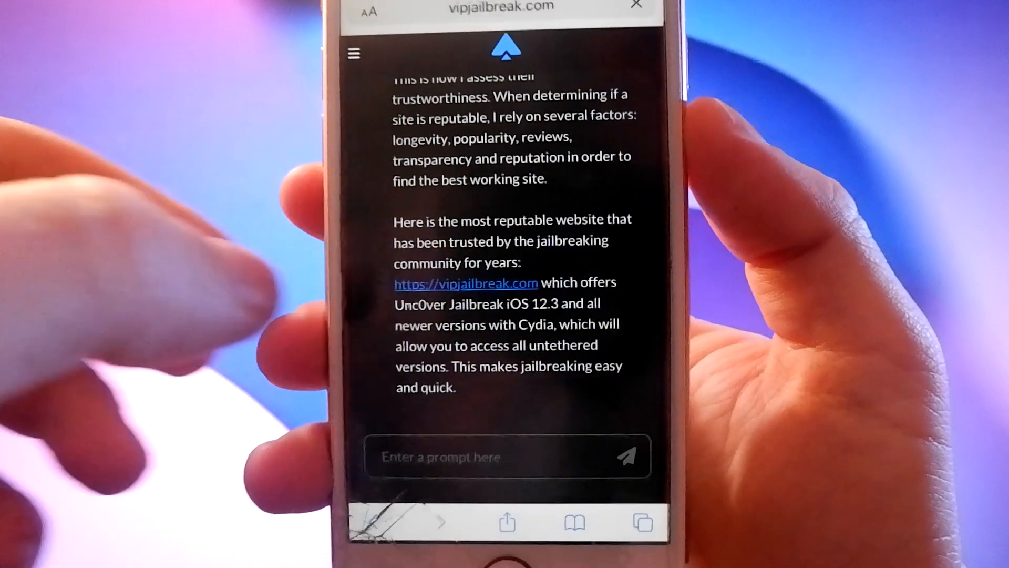
Step: Open vipjailbreak.com, allow the Unc0ver profile download, and go to the home screen
{"action": "left_click", "coordinate": [465, 283]}
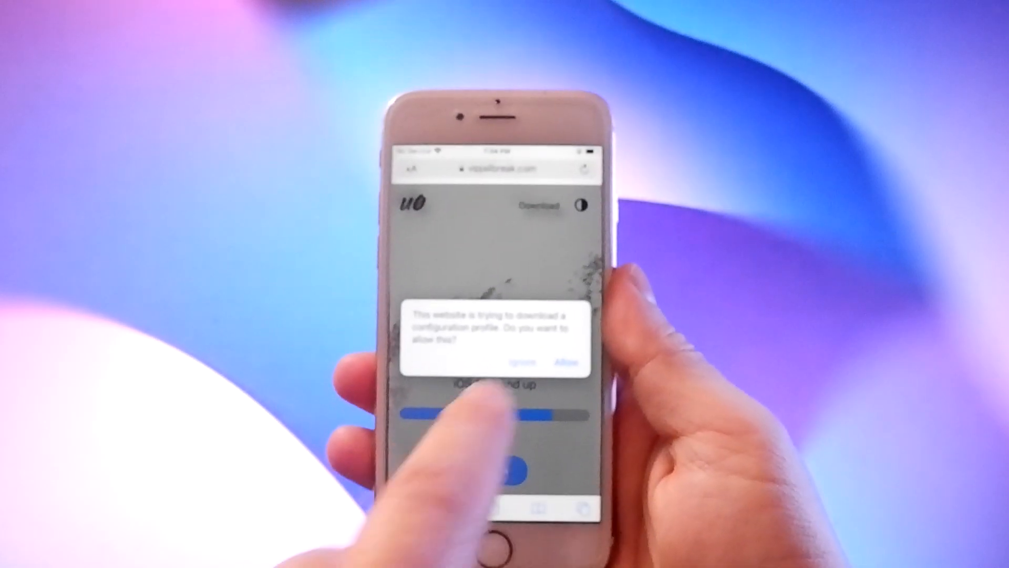
{"action": "left_click", "coordinate": [564, 361]}
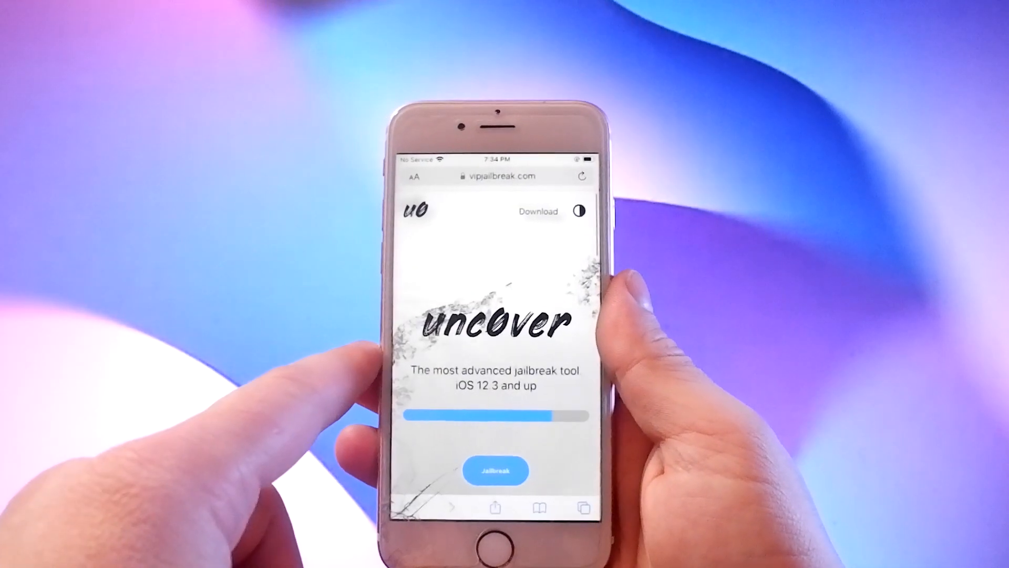
{"action": "key", "text": "home"}
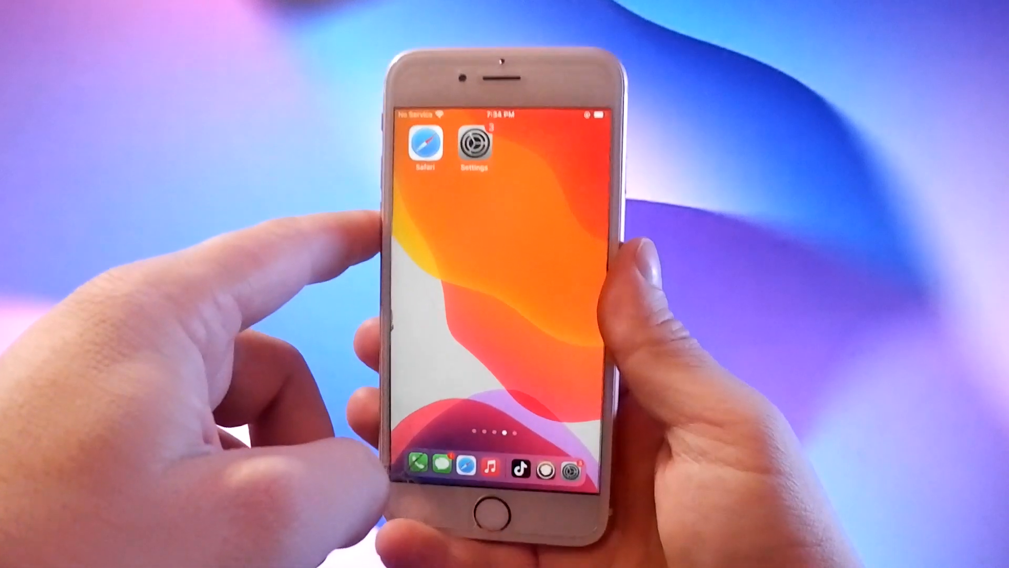
Step: Install the downloaded Unc0ver profile in Settings, accepting the consent and unverified-profile warning
{"action": "left_click", "coordinate": [472, 144]}
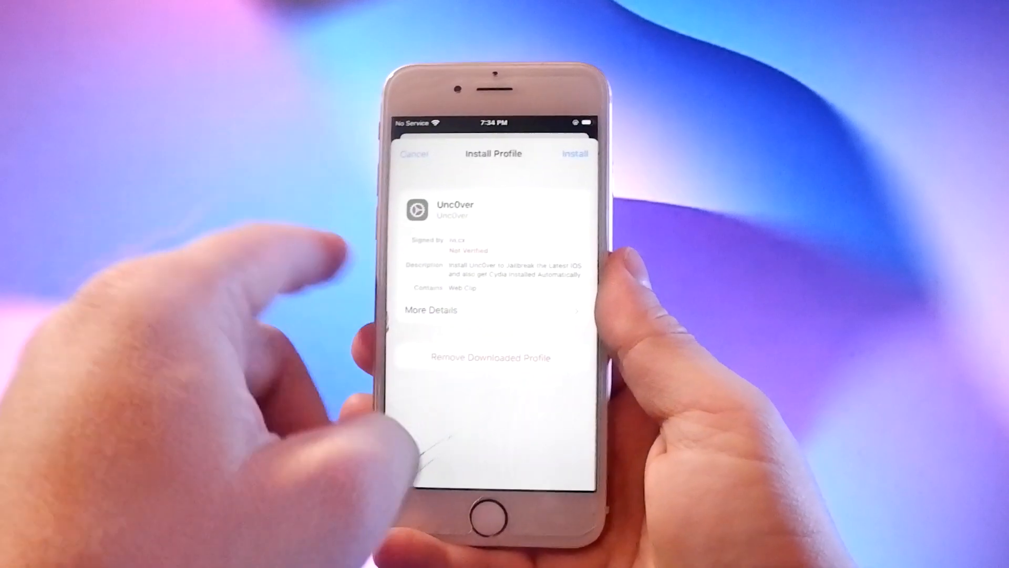
{"action": "left_click", "coordinate": [574, 153]}
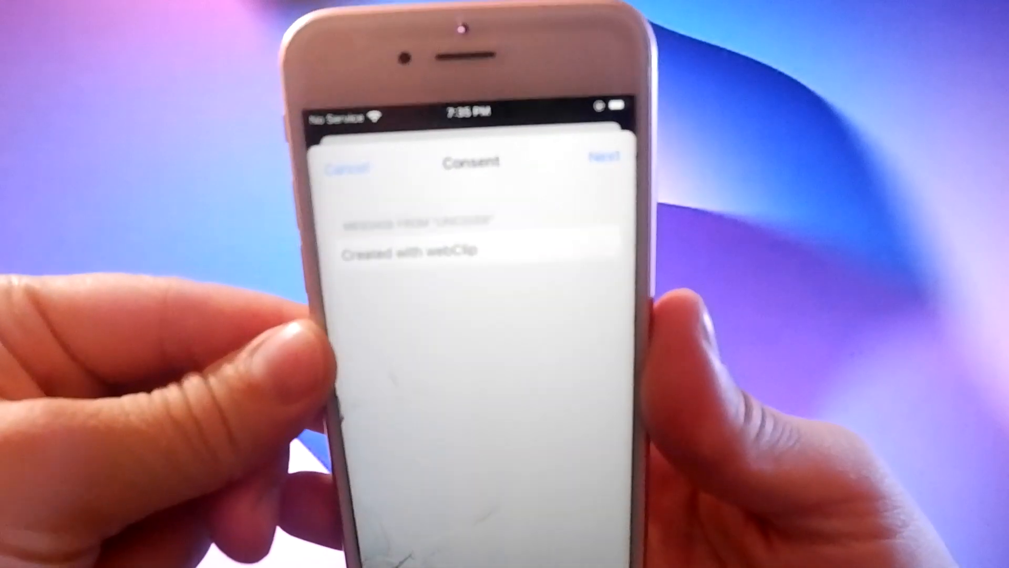
{"action": "left_click", "coordinate": [602, 158]}
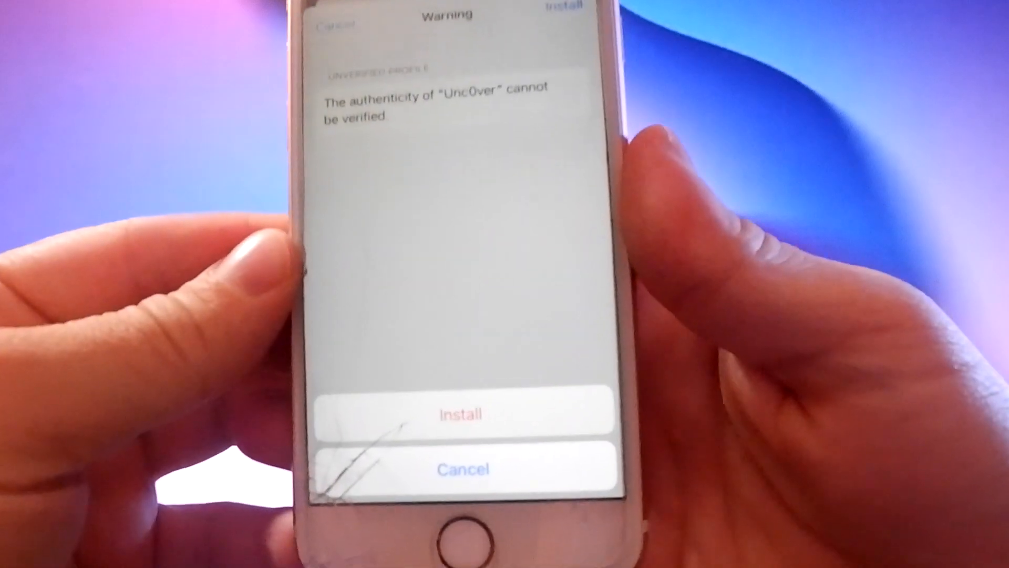
{"action": "left_click", "coordinate": [461, 413]}
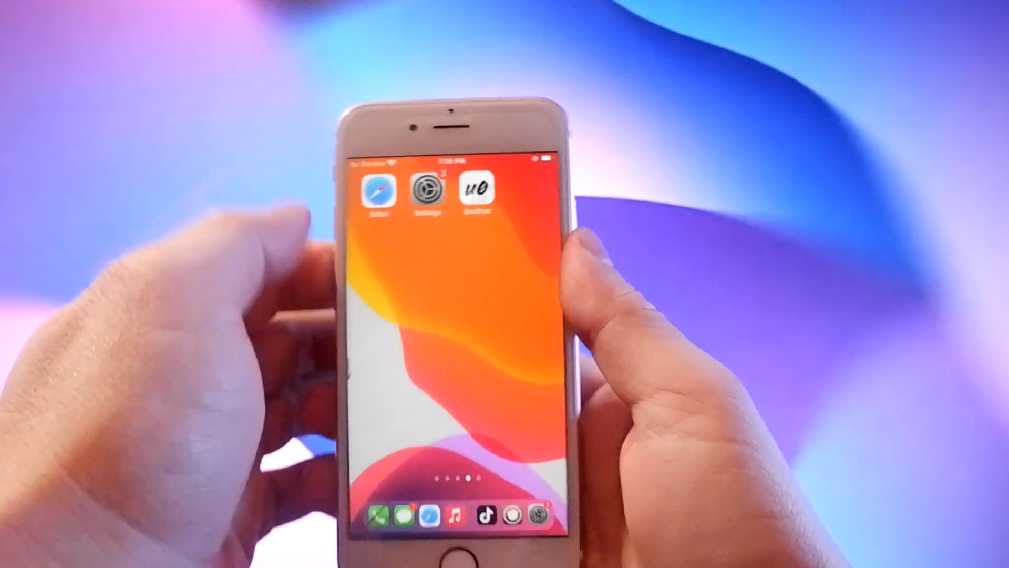
Step: Launch the Unc0ver app and tap Jailbreak to begin ensuring resources
{"action": "left_click", "coordinate": [478, 190]}
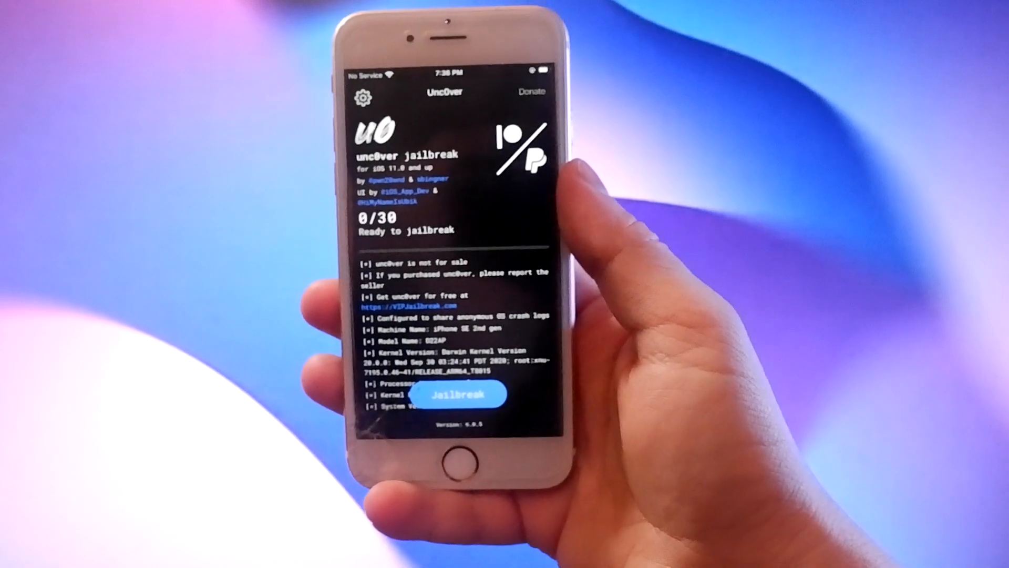
{"action": "left_click", "coordinate": [456, 393]}
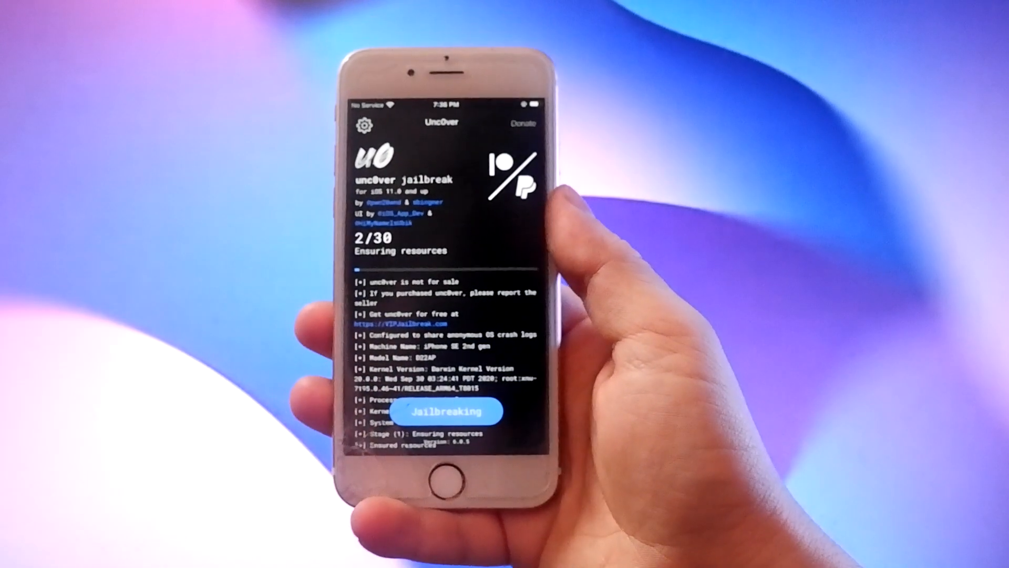